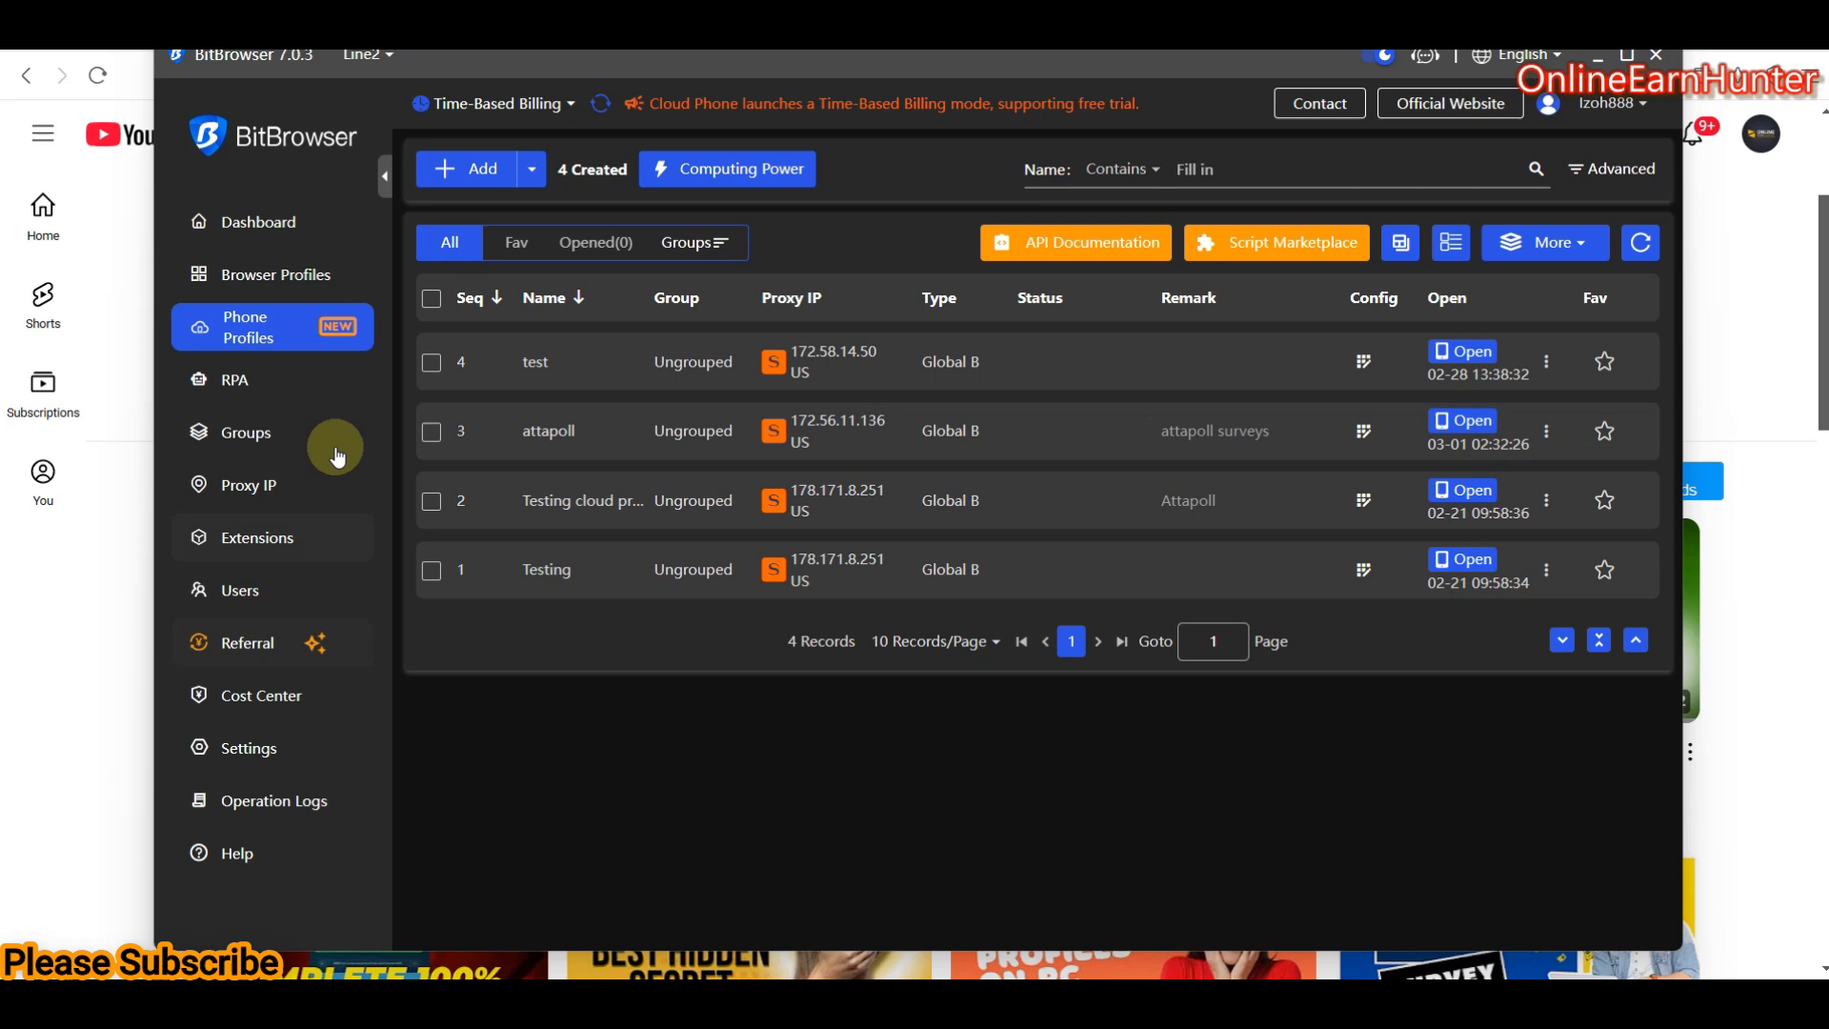
pyautogui.moveTo(691, 339)
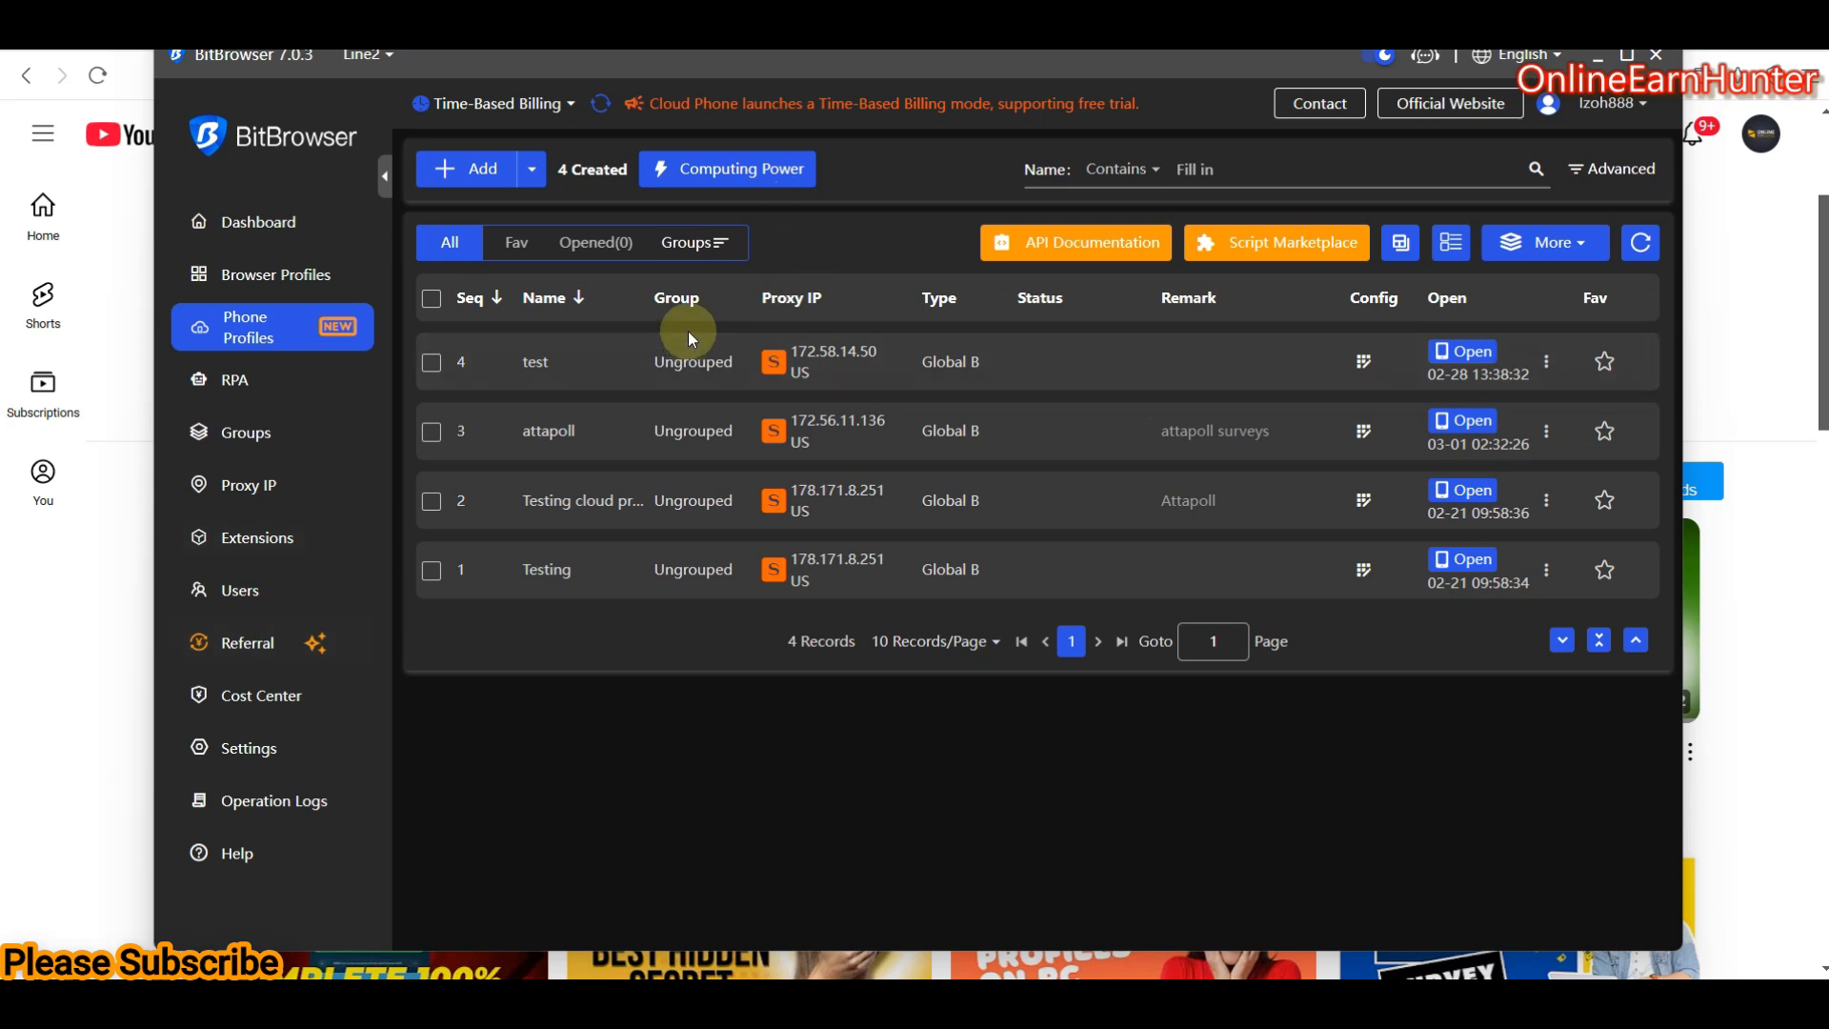
pyautogui.moveTo(133, 569)
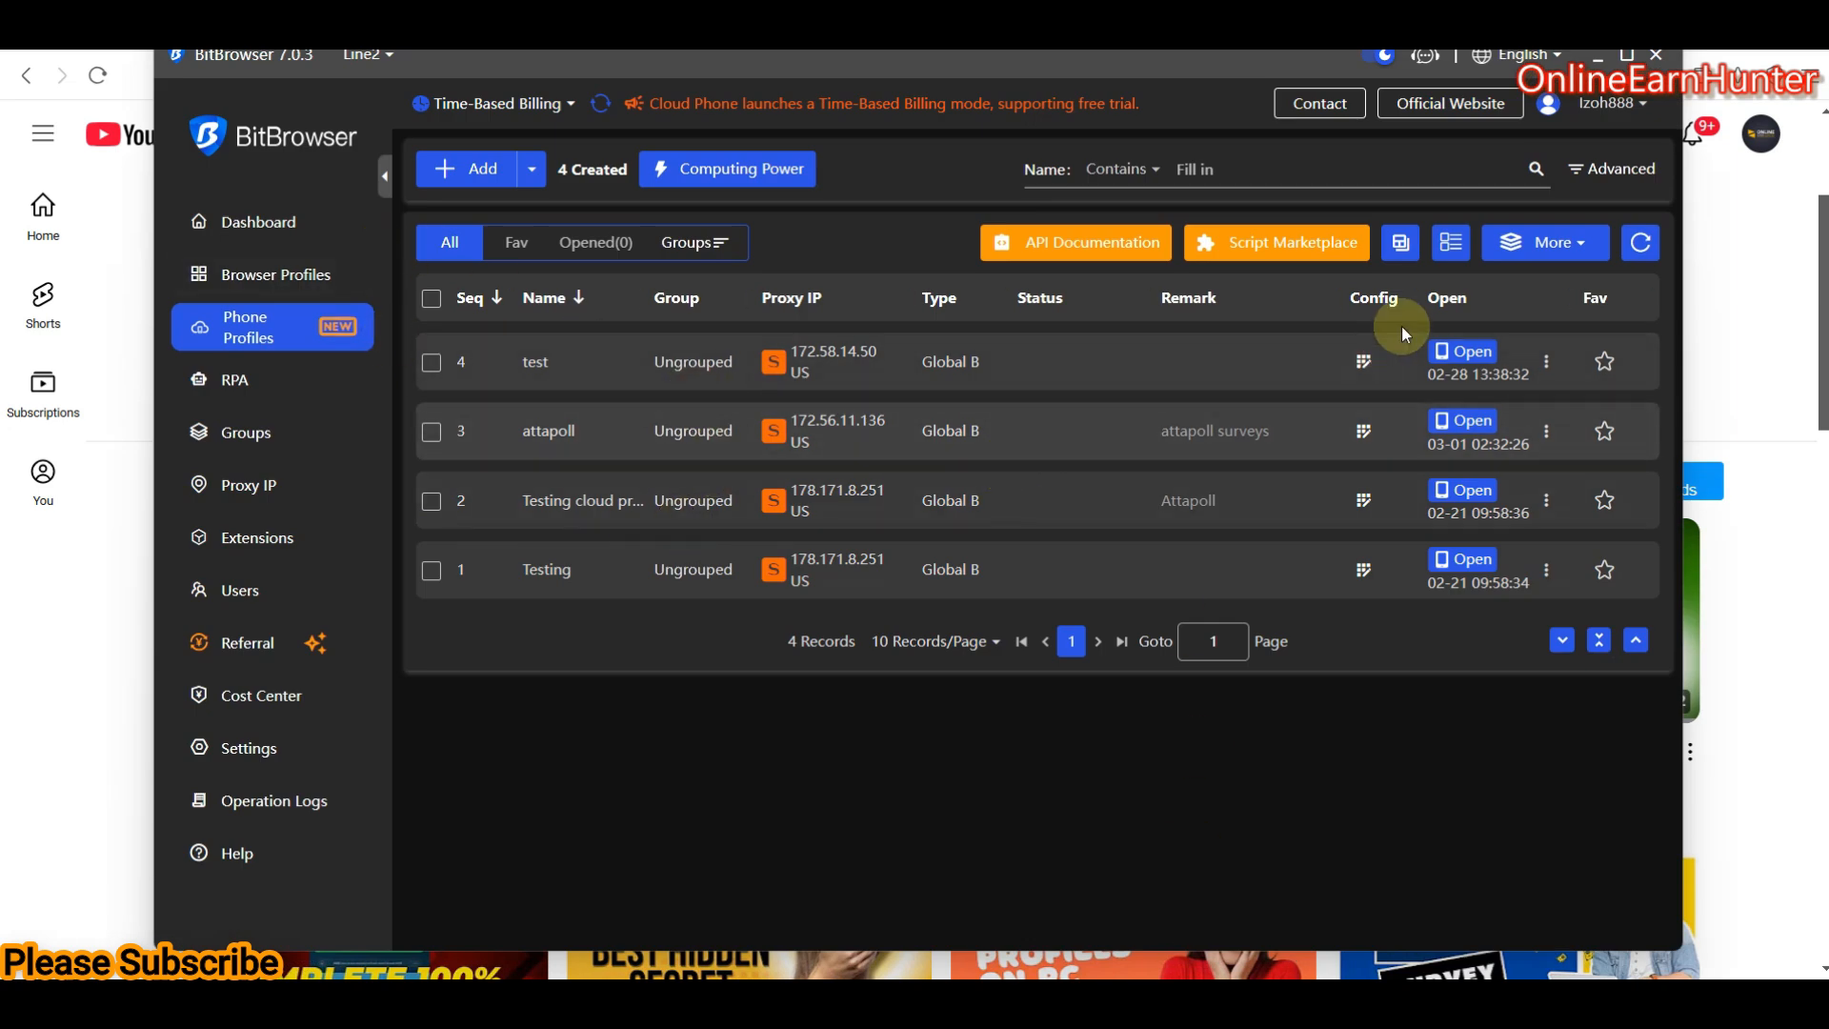
pyautogui.moveTo(1156, 373)
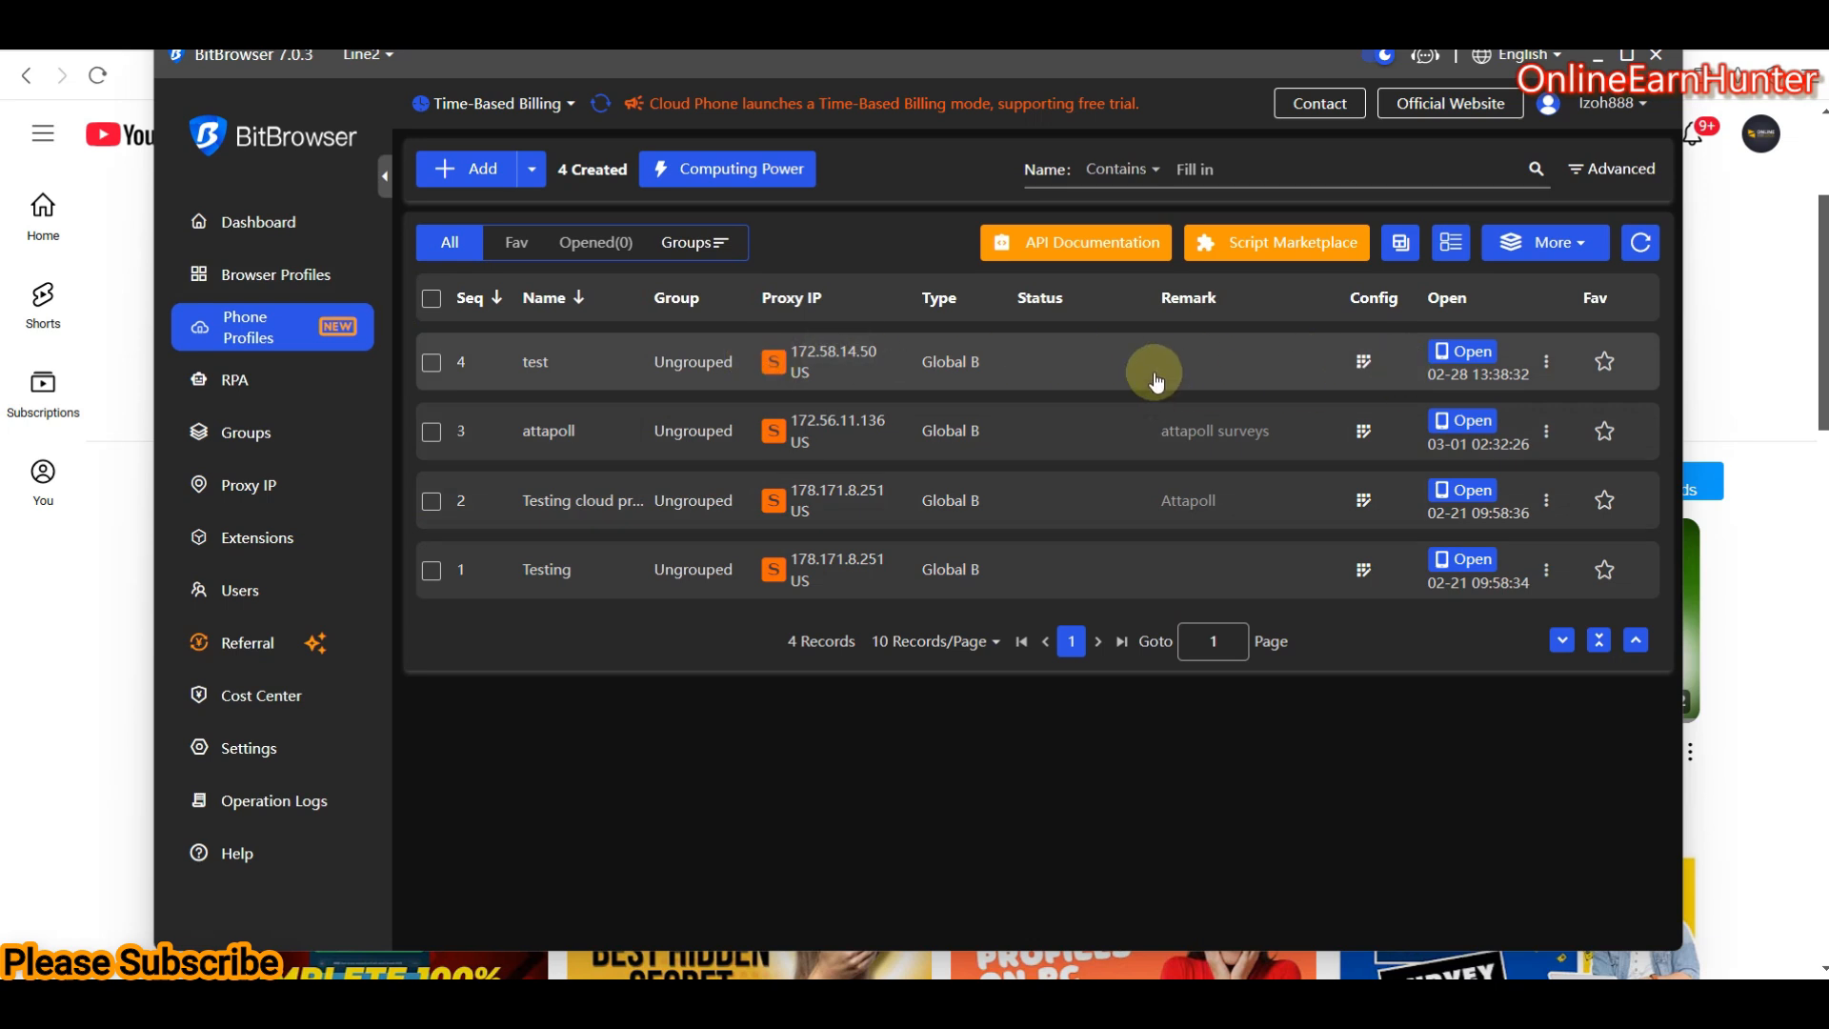
pyautogui.moveTo(1407, 430)
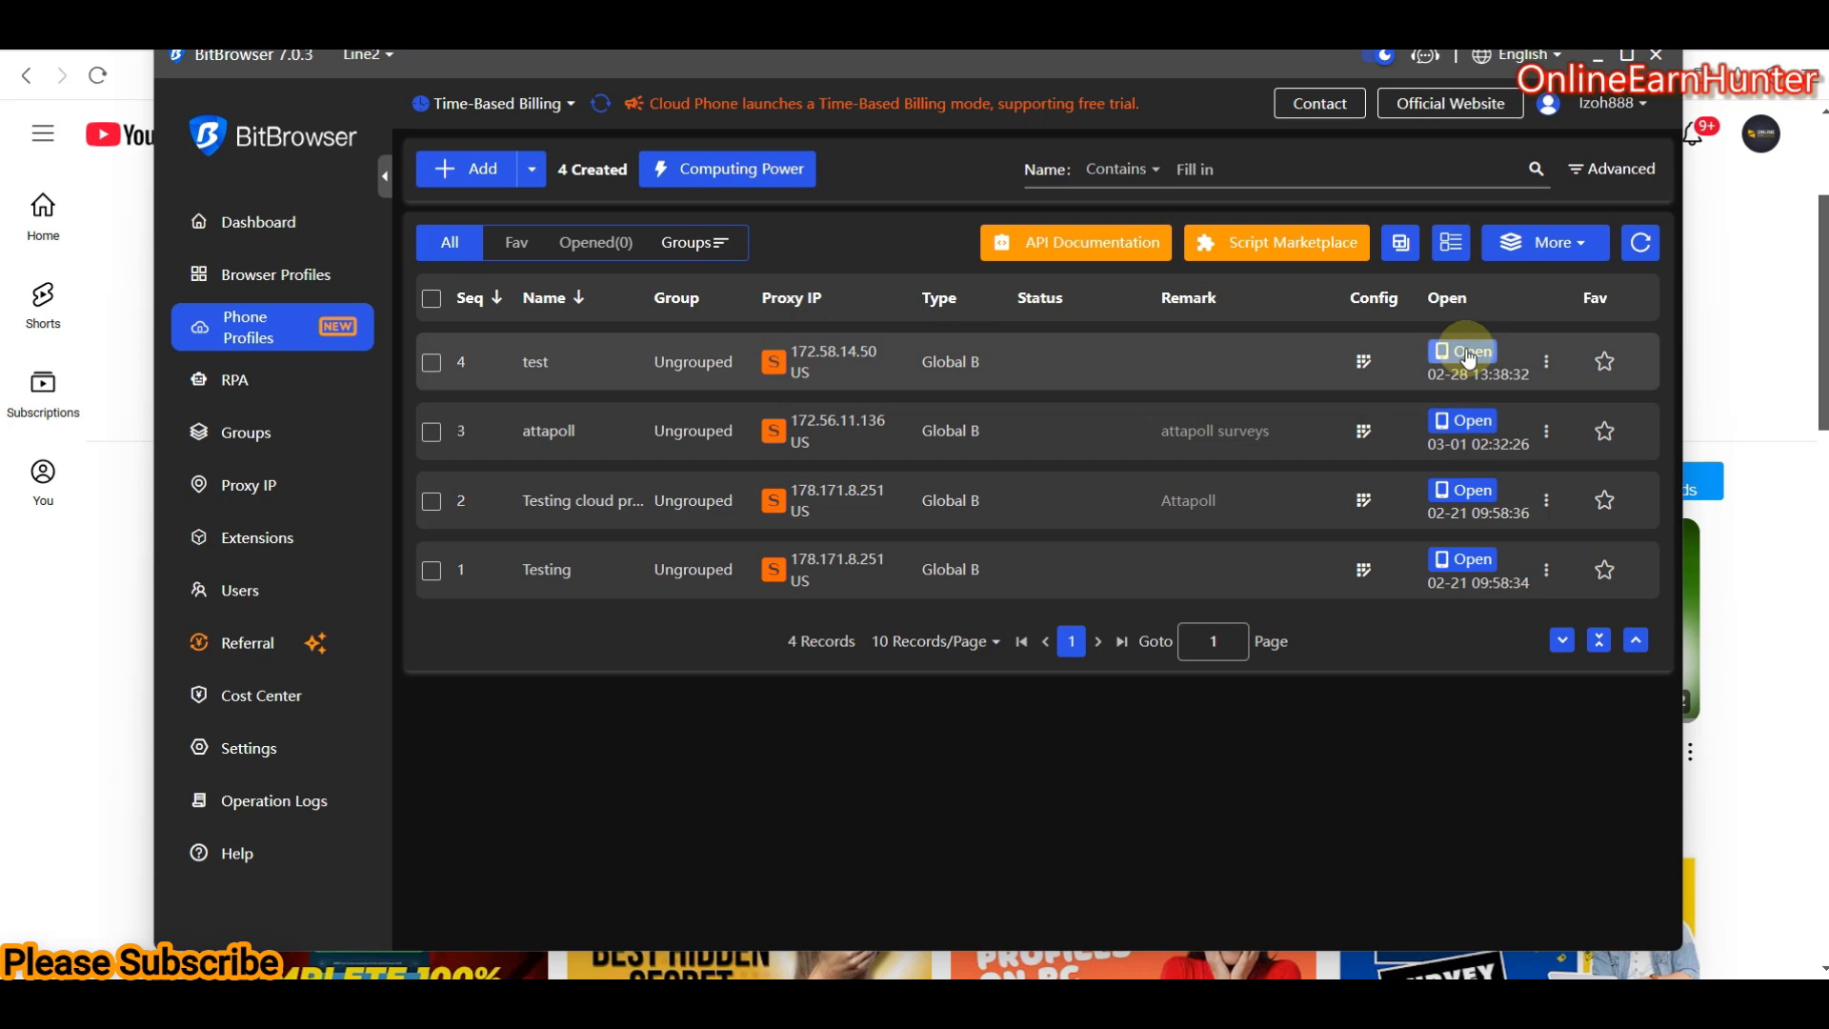
# - Open the 'test' cloud phone profile and wait for its Android home screen
pyautogui.click(1461, 351)
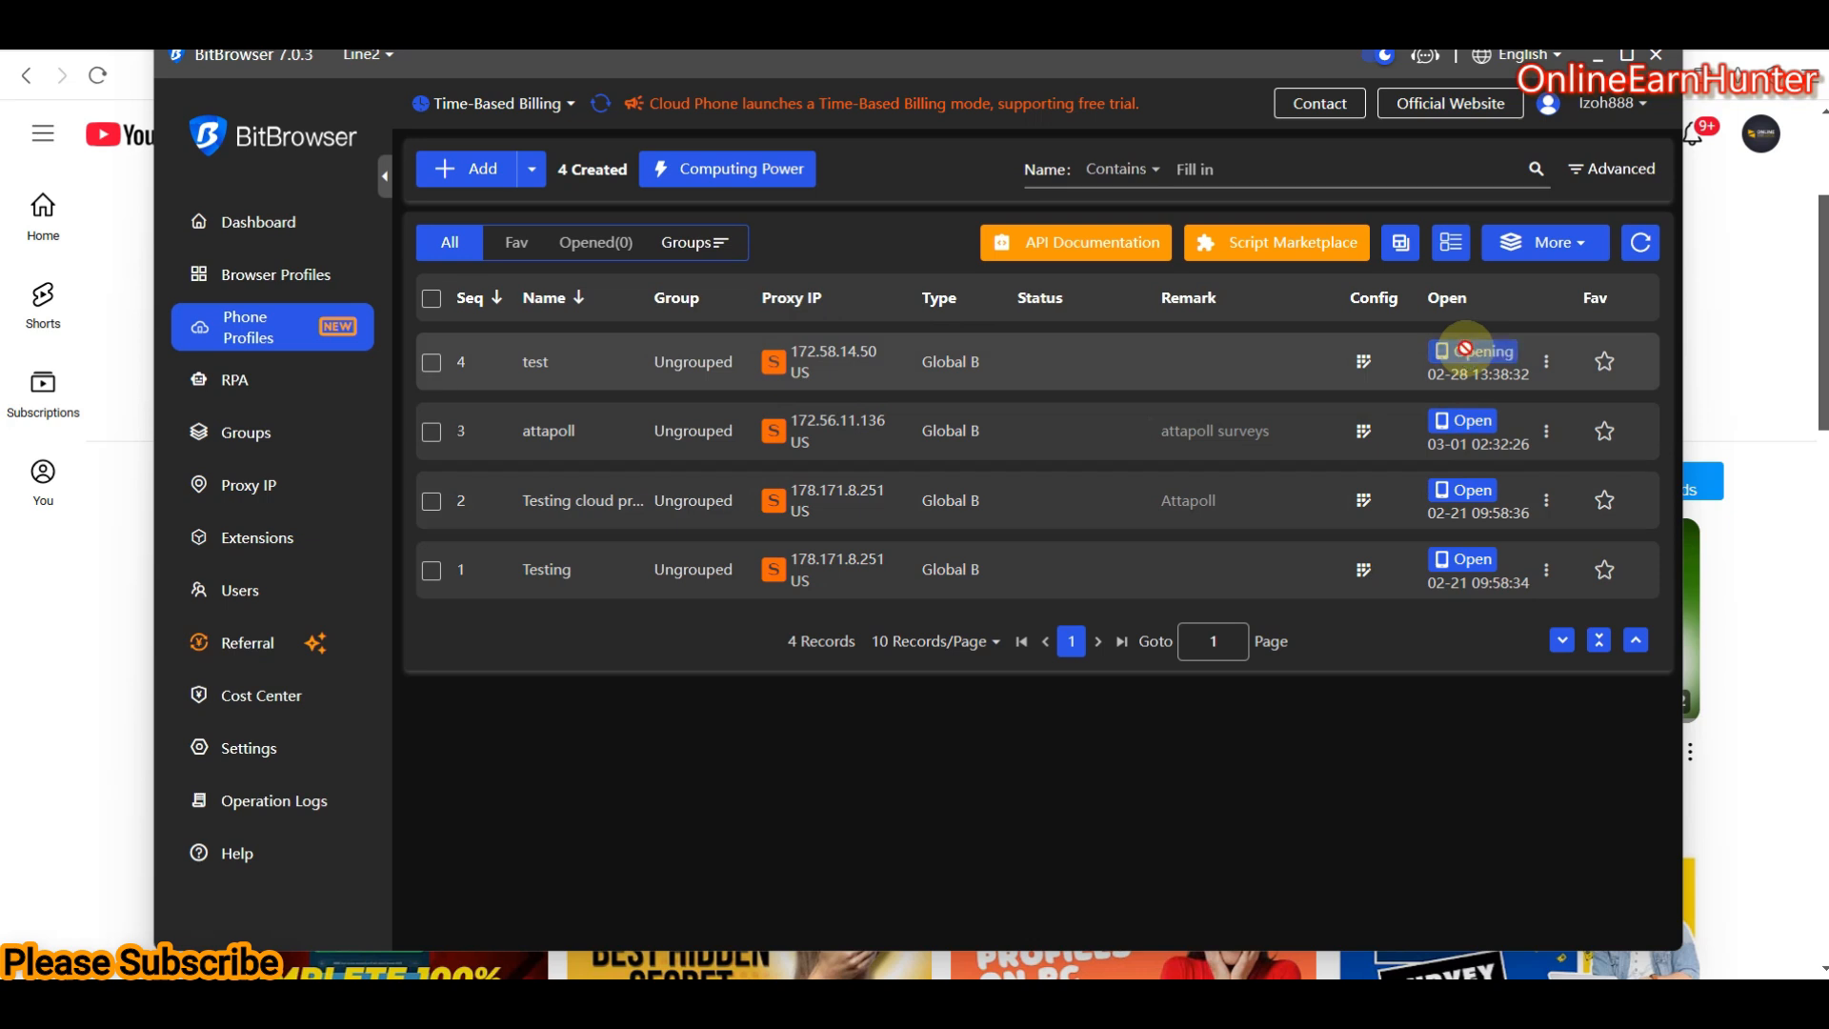
pyautogui.click(1472, 351)
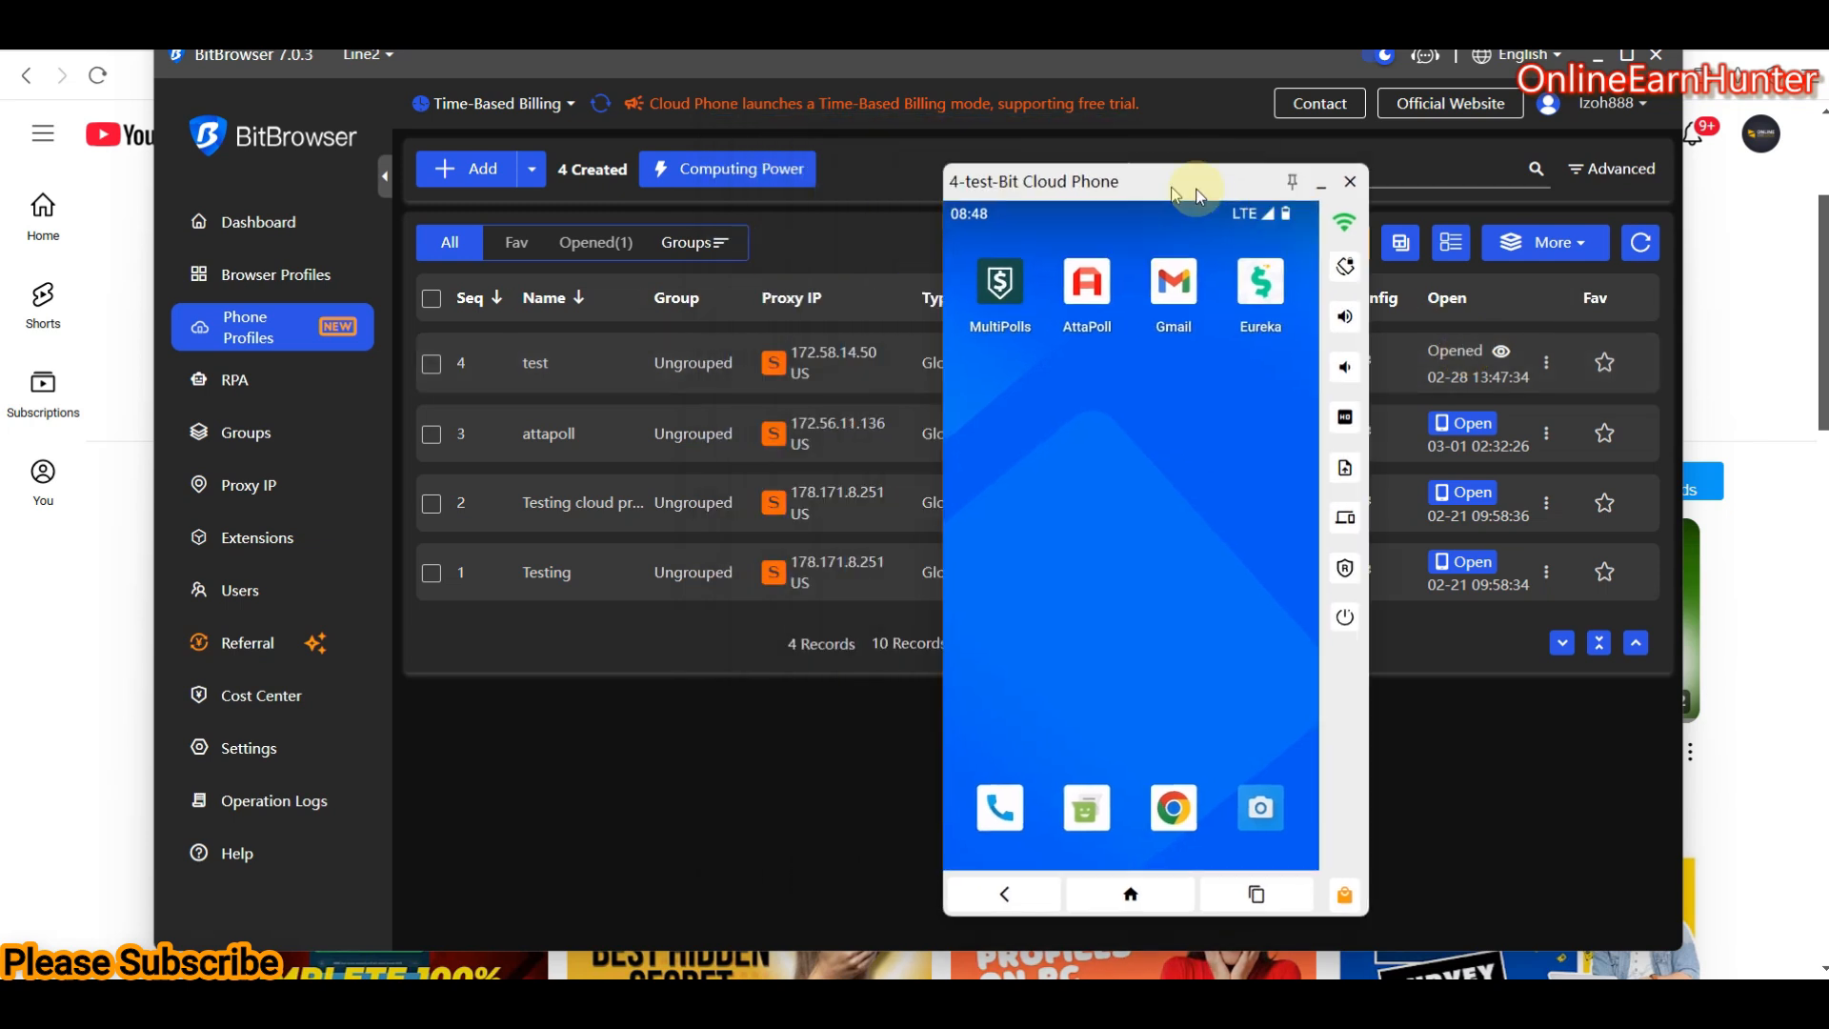
# - Drag the cloud phone window toward the centre and return it to the home screen
pyautogui.moveTo(1195, 193); pyautogui.dragTo(918, 162)
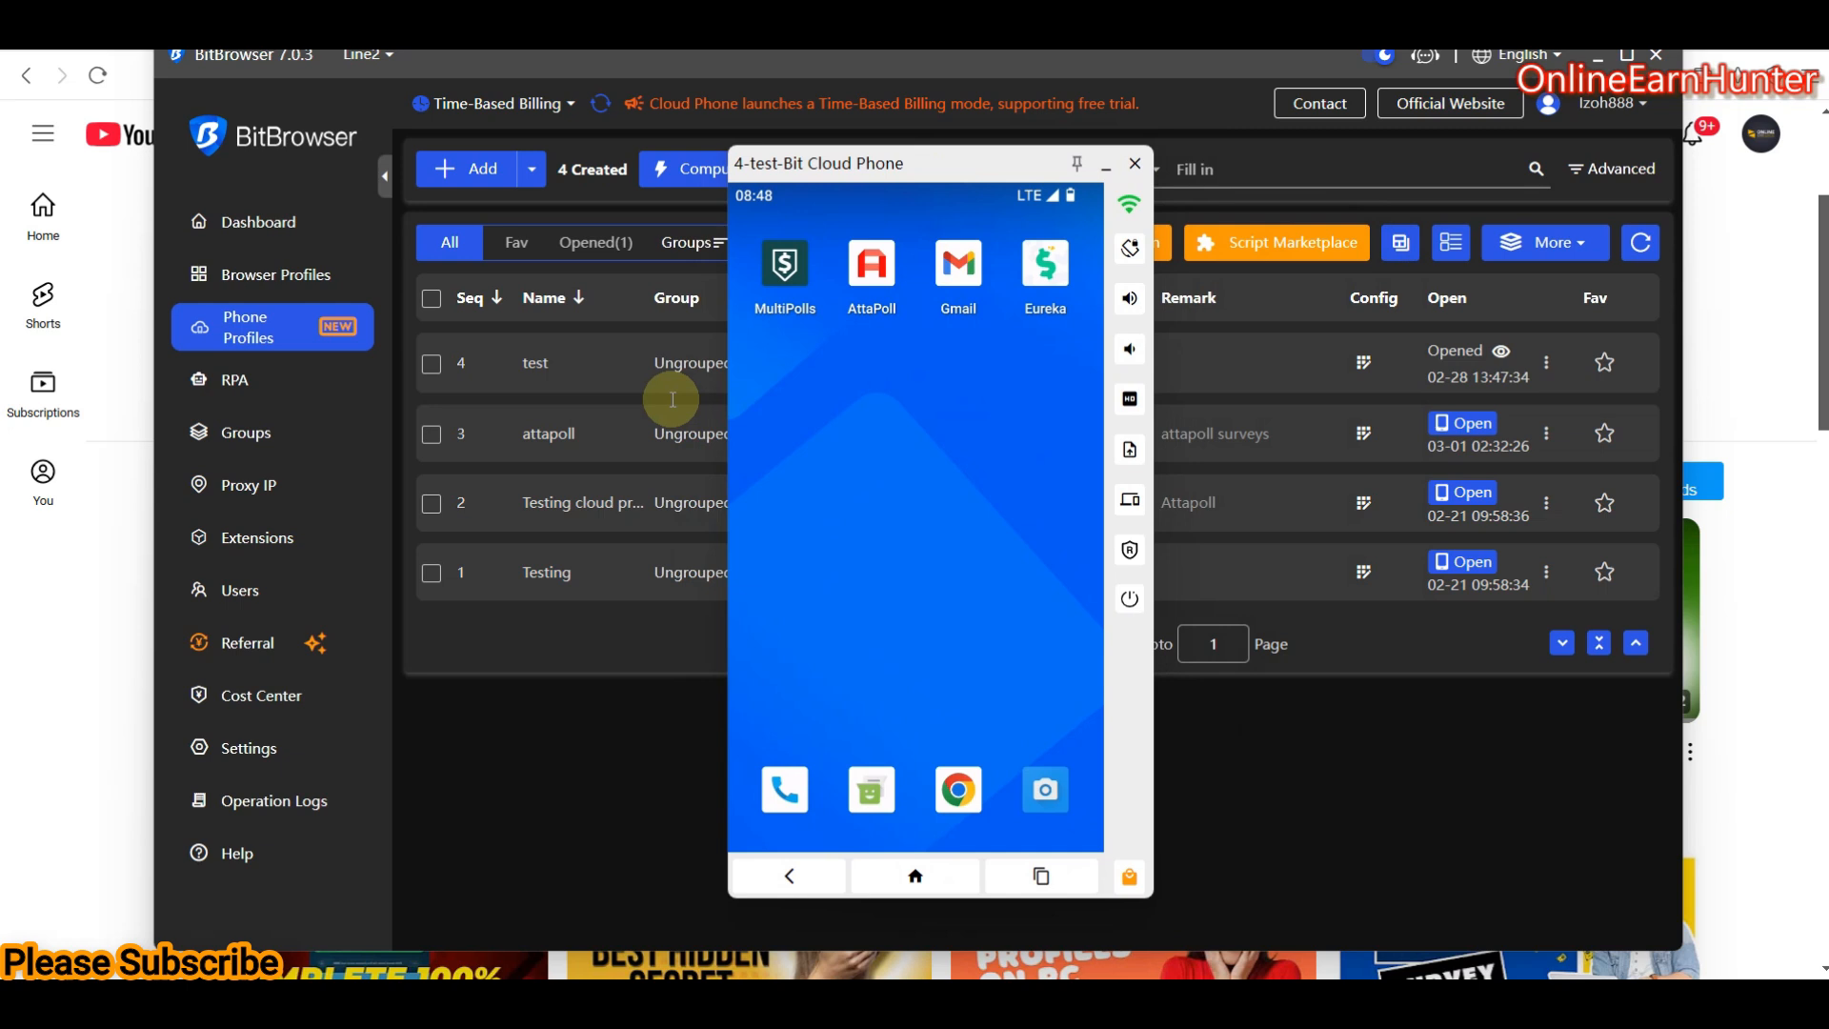
pyautogui.moveTo(981, 458)
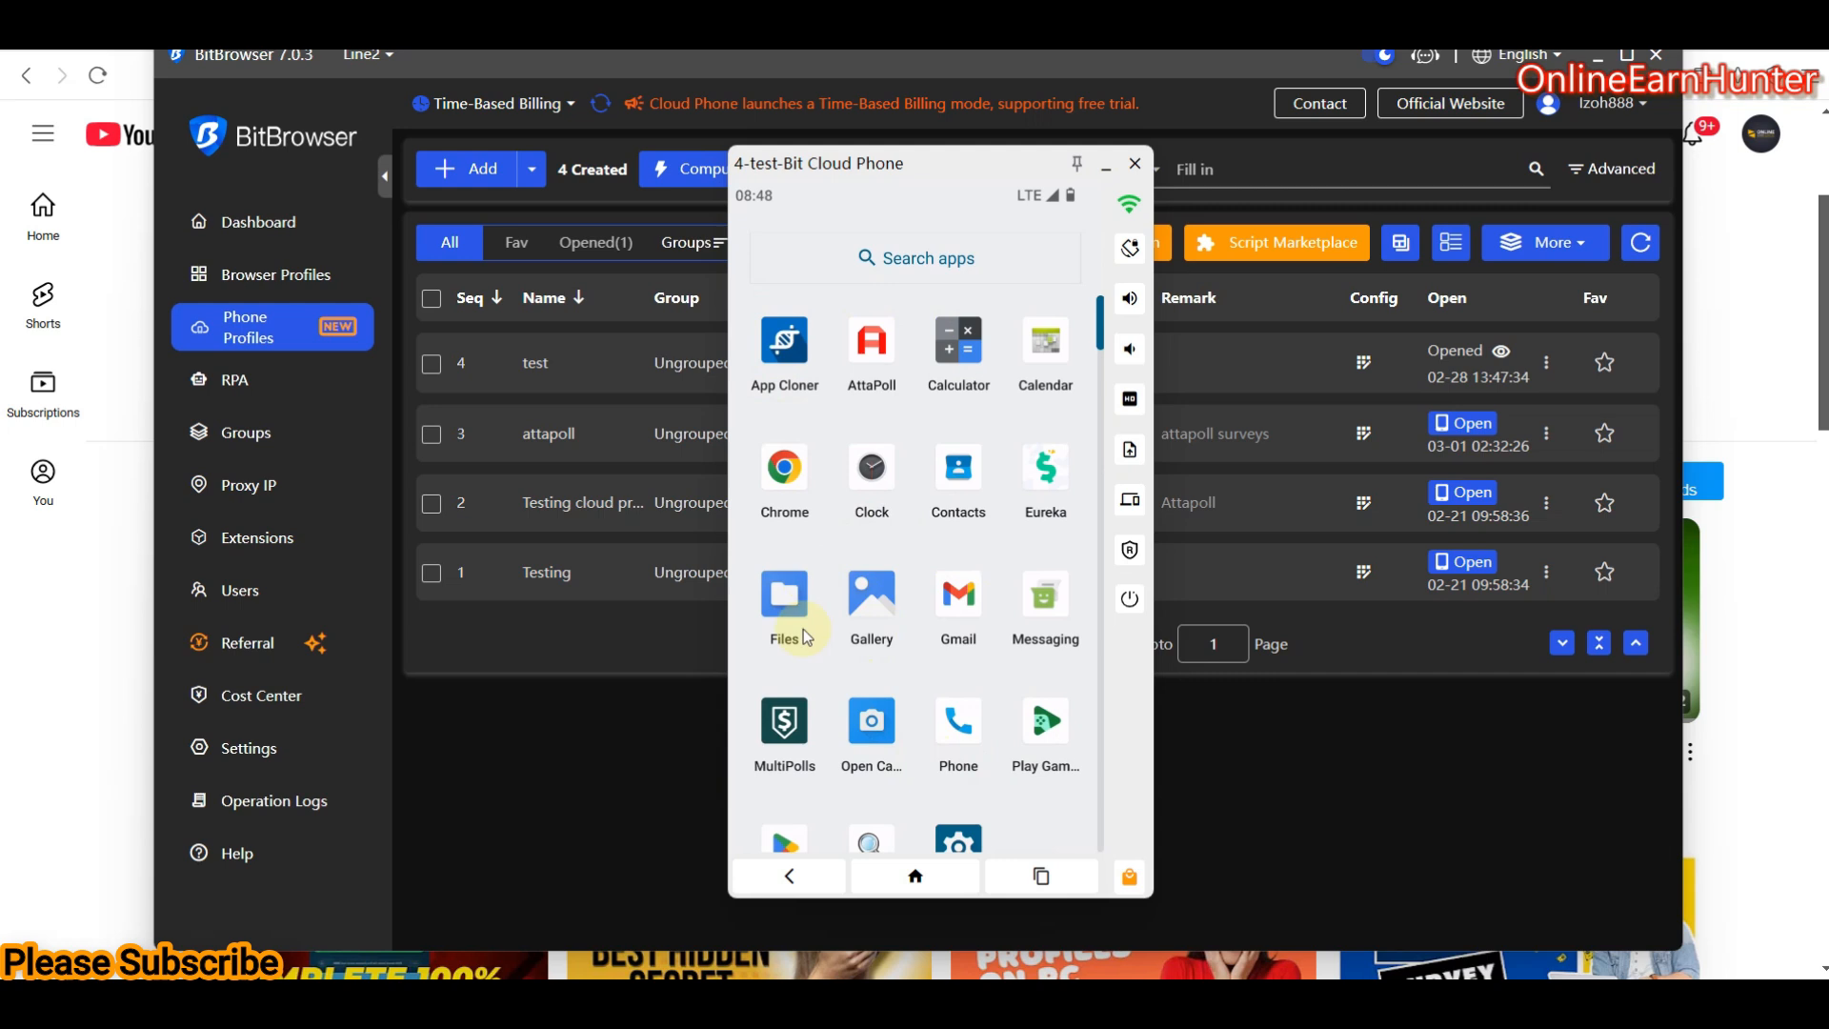
pyautogui.moveTo(917, 577)
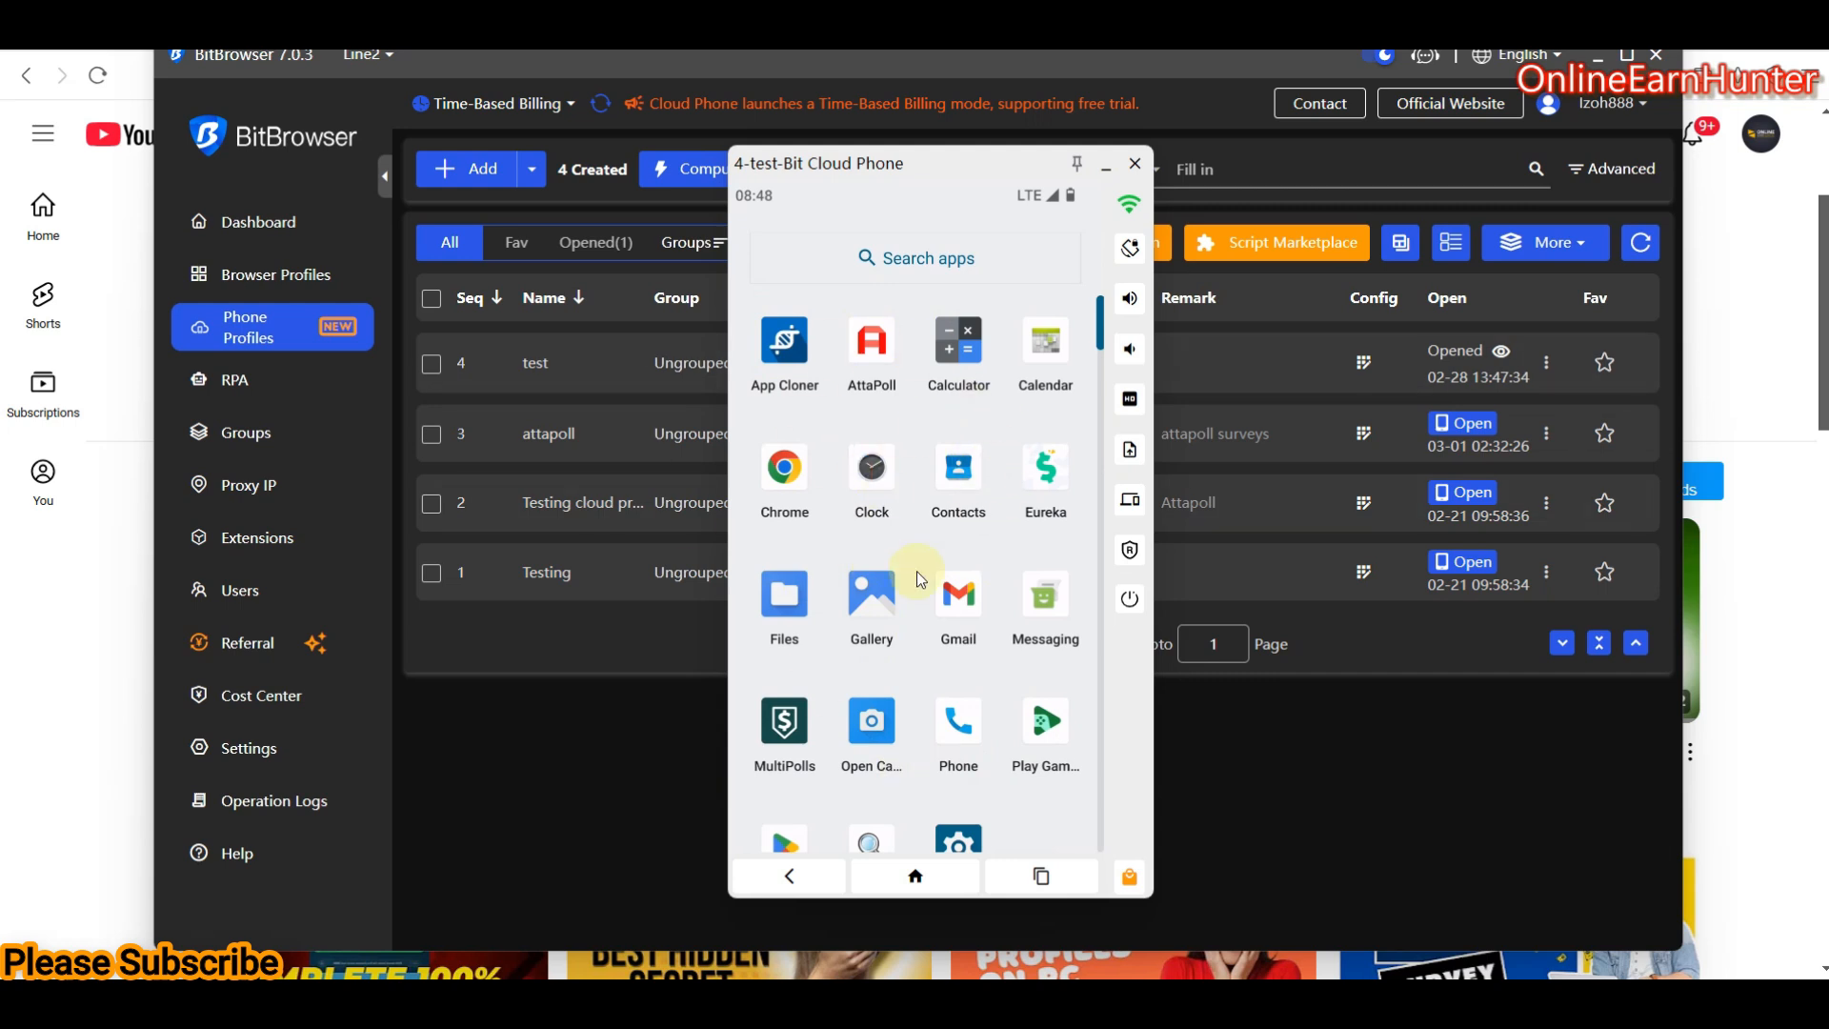
pyautogui.click(914, 876)
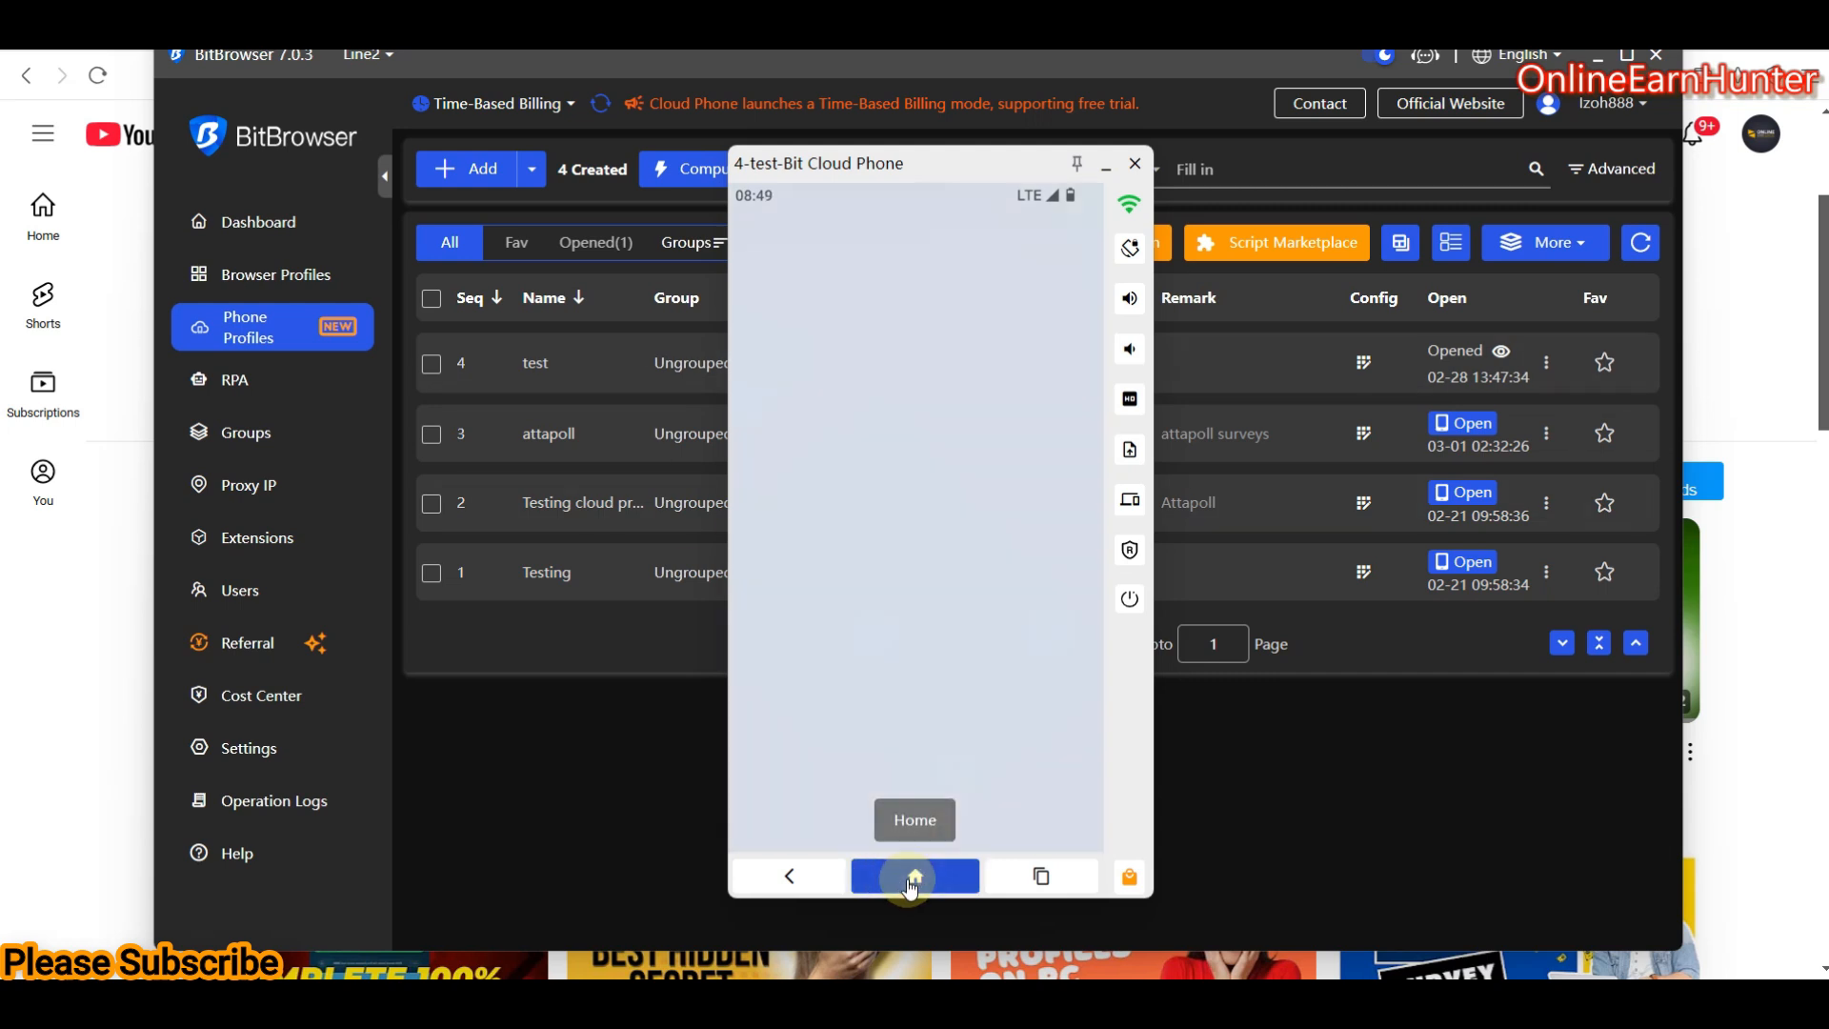
pyautogui.click(914, 875)
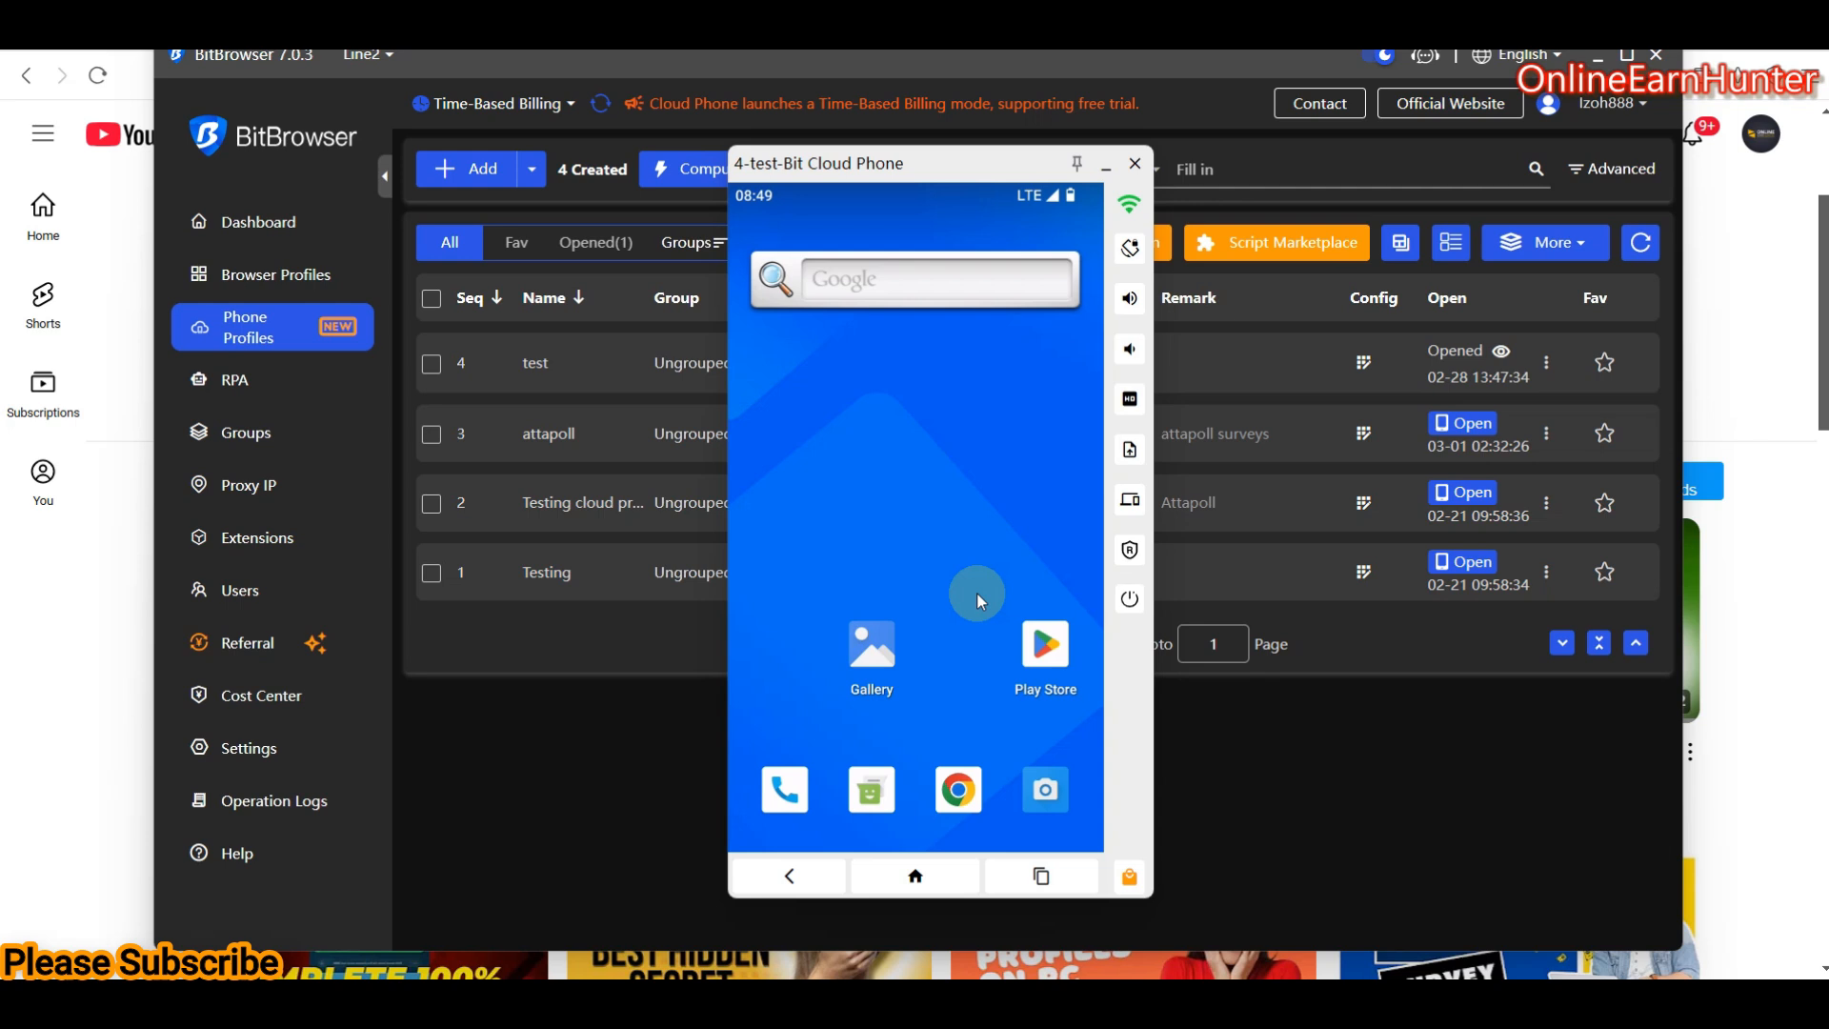
pyautogui.moveTo(1129, 450)
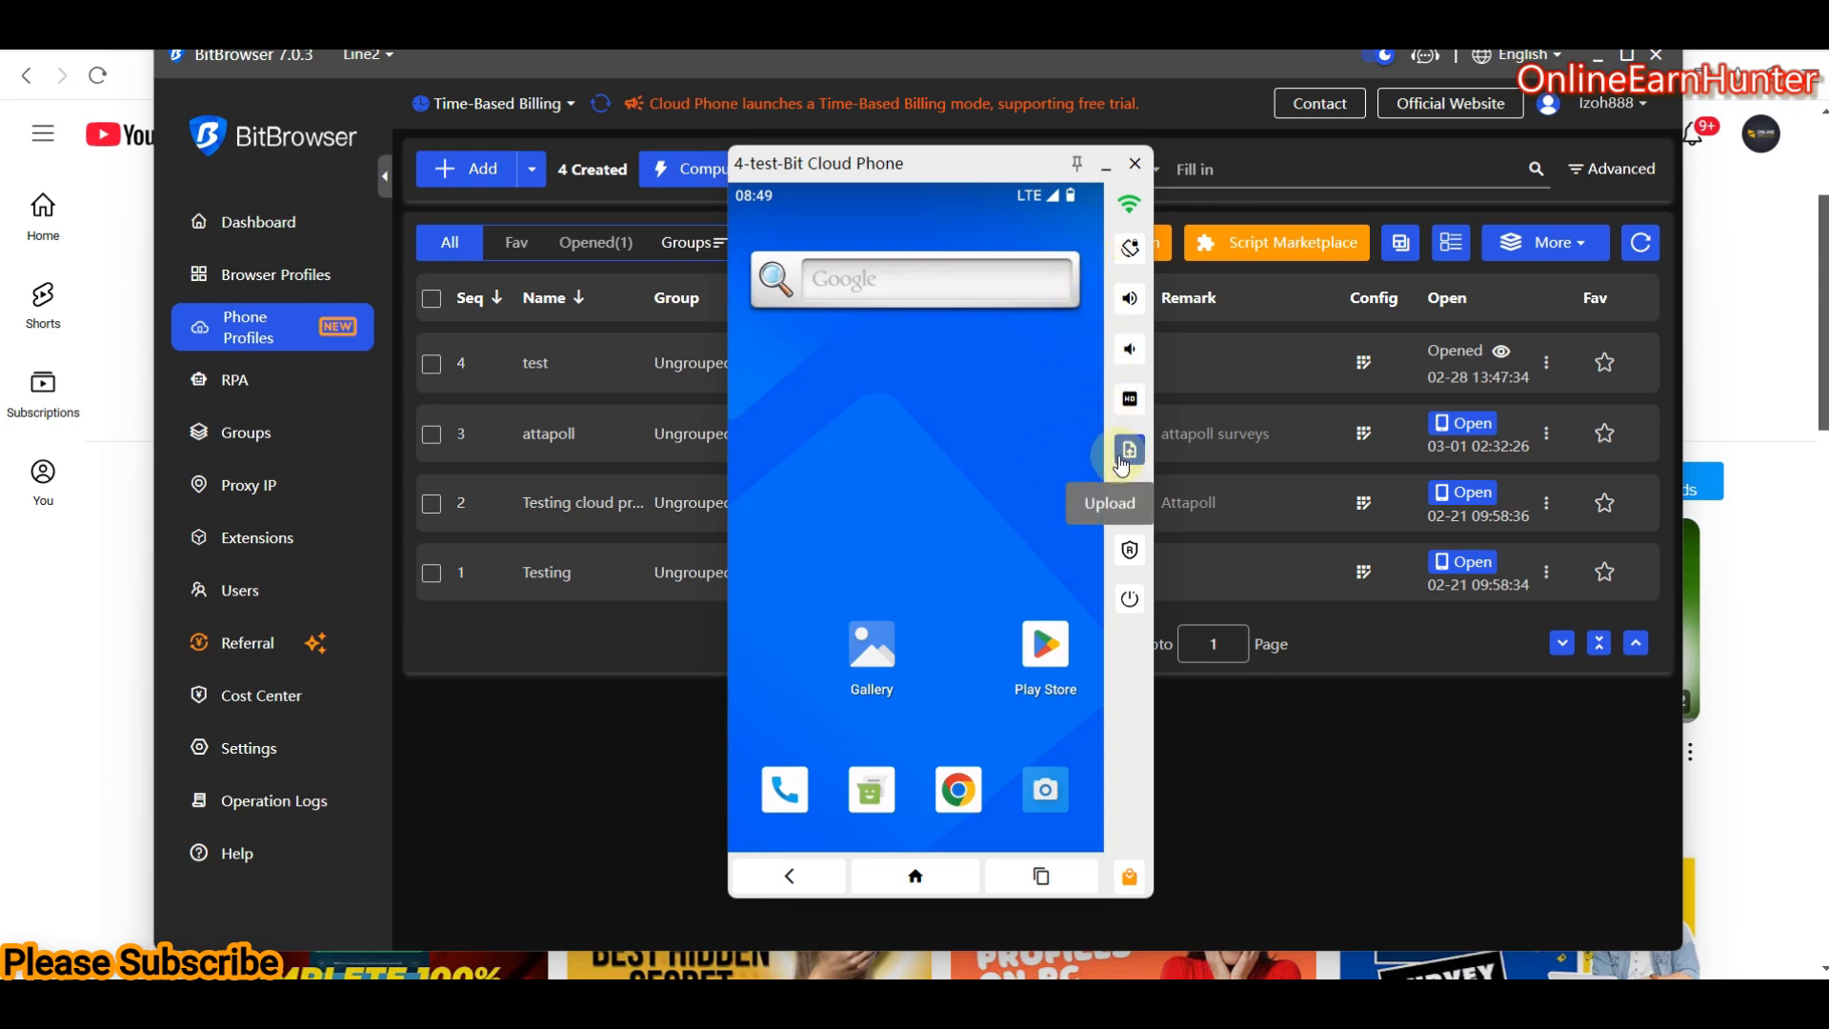
pyautogui.moveTo(1130, 501)
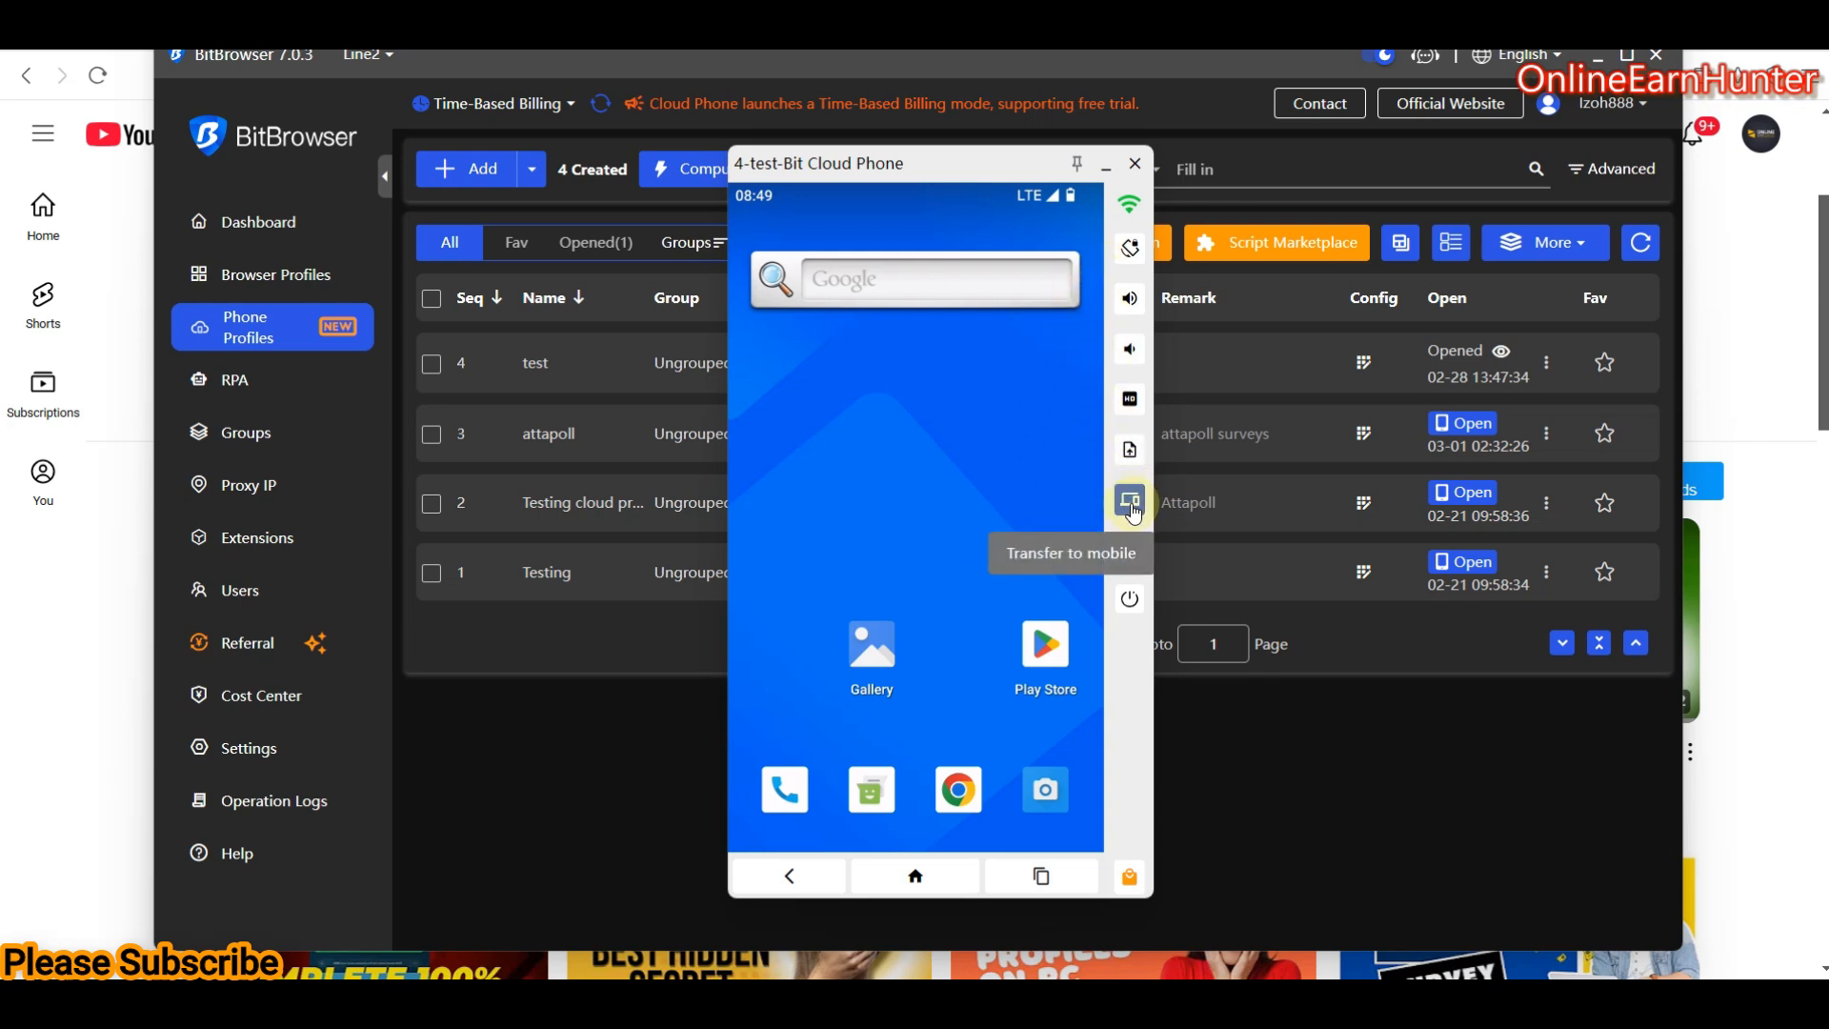
# - Show the Transfer to mobile QR code beside the test cloud phone
pyautogui.click(1128, 500)
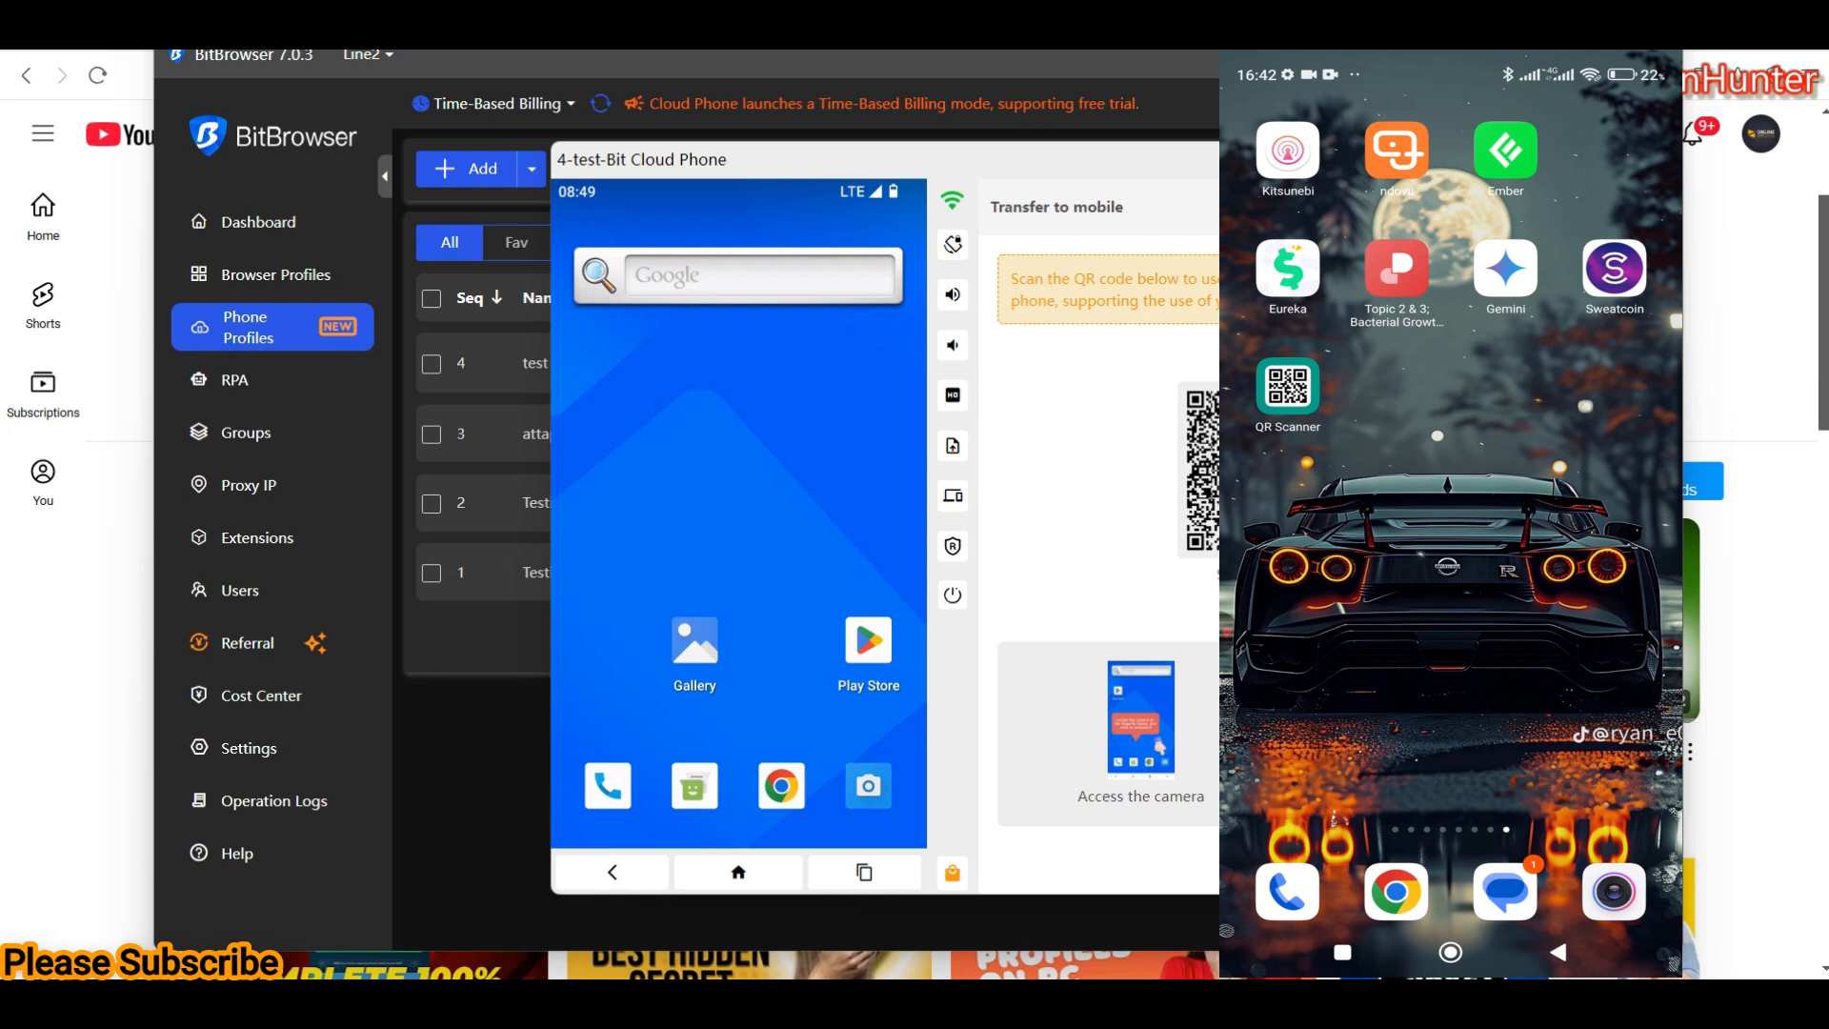
# - Scan the QR code with a physical phone to get the phone.bitbrowser.net access link
pyautogui.click(1287, 382)
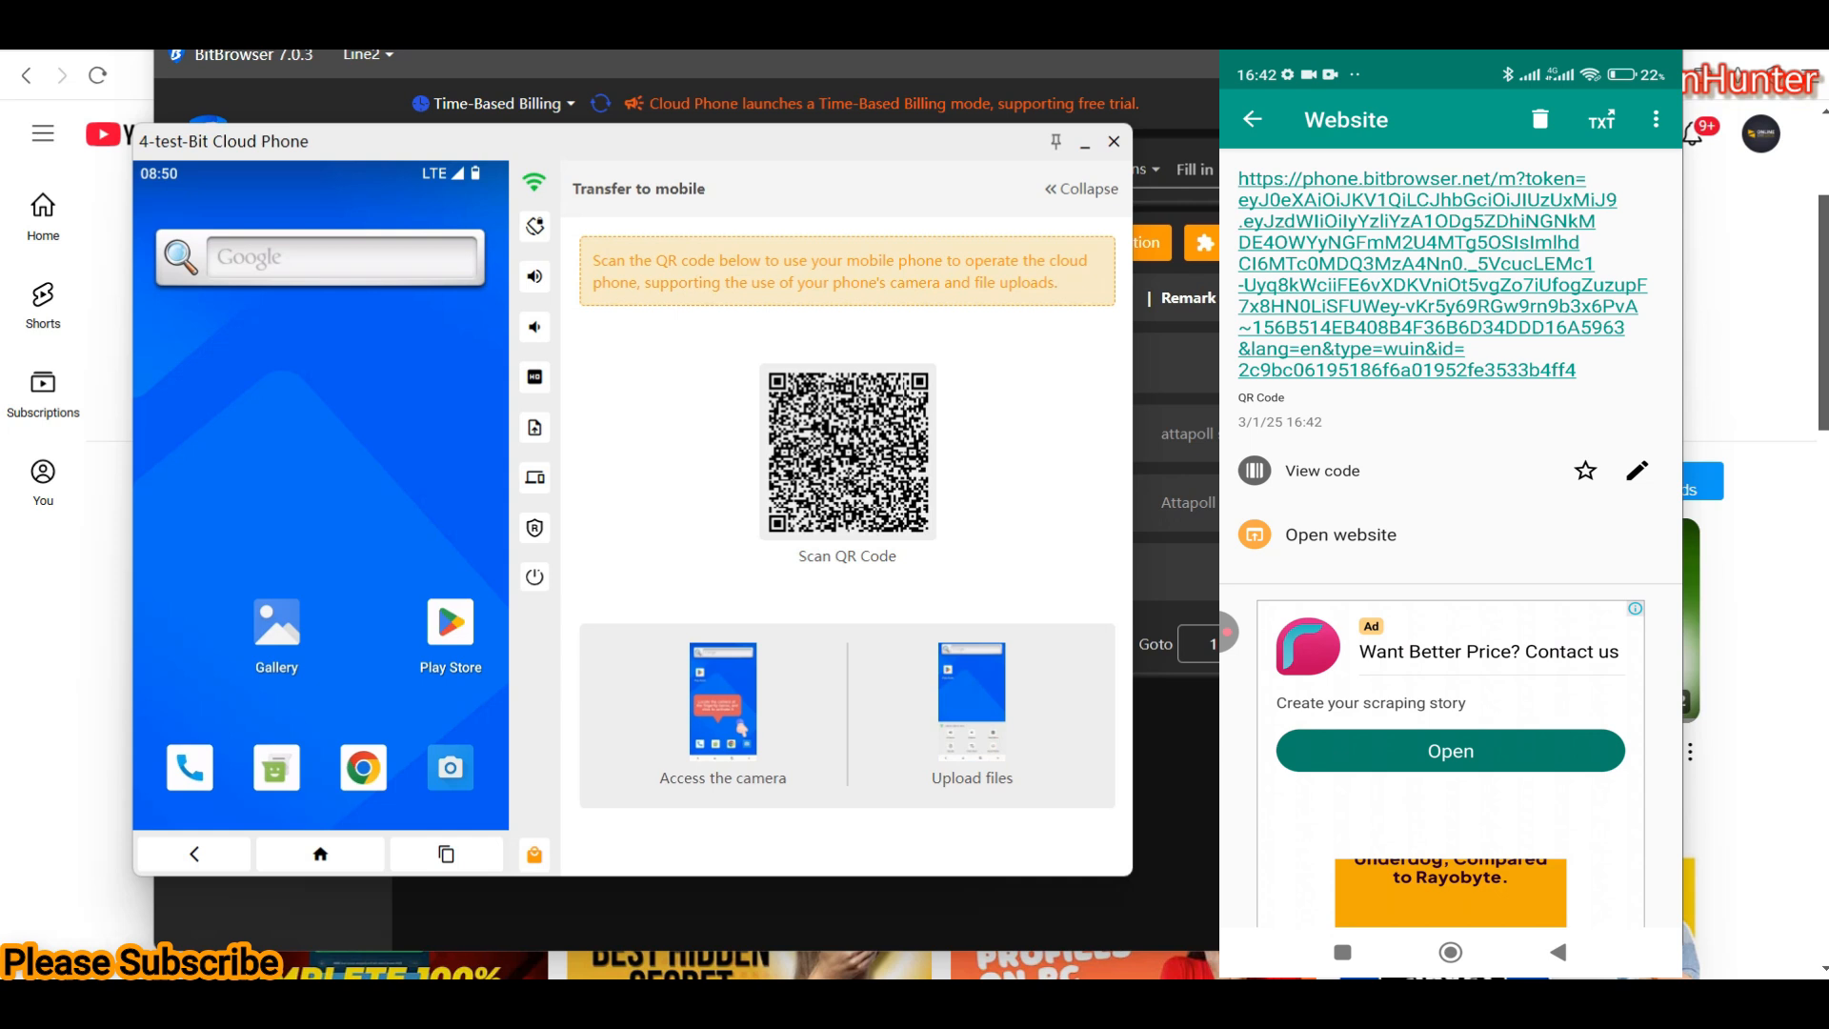
pyautogui.click(722, 701)
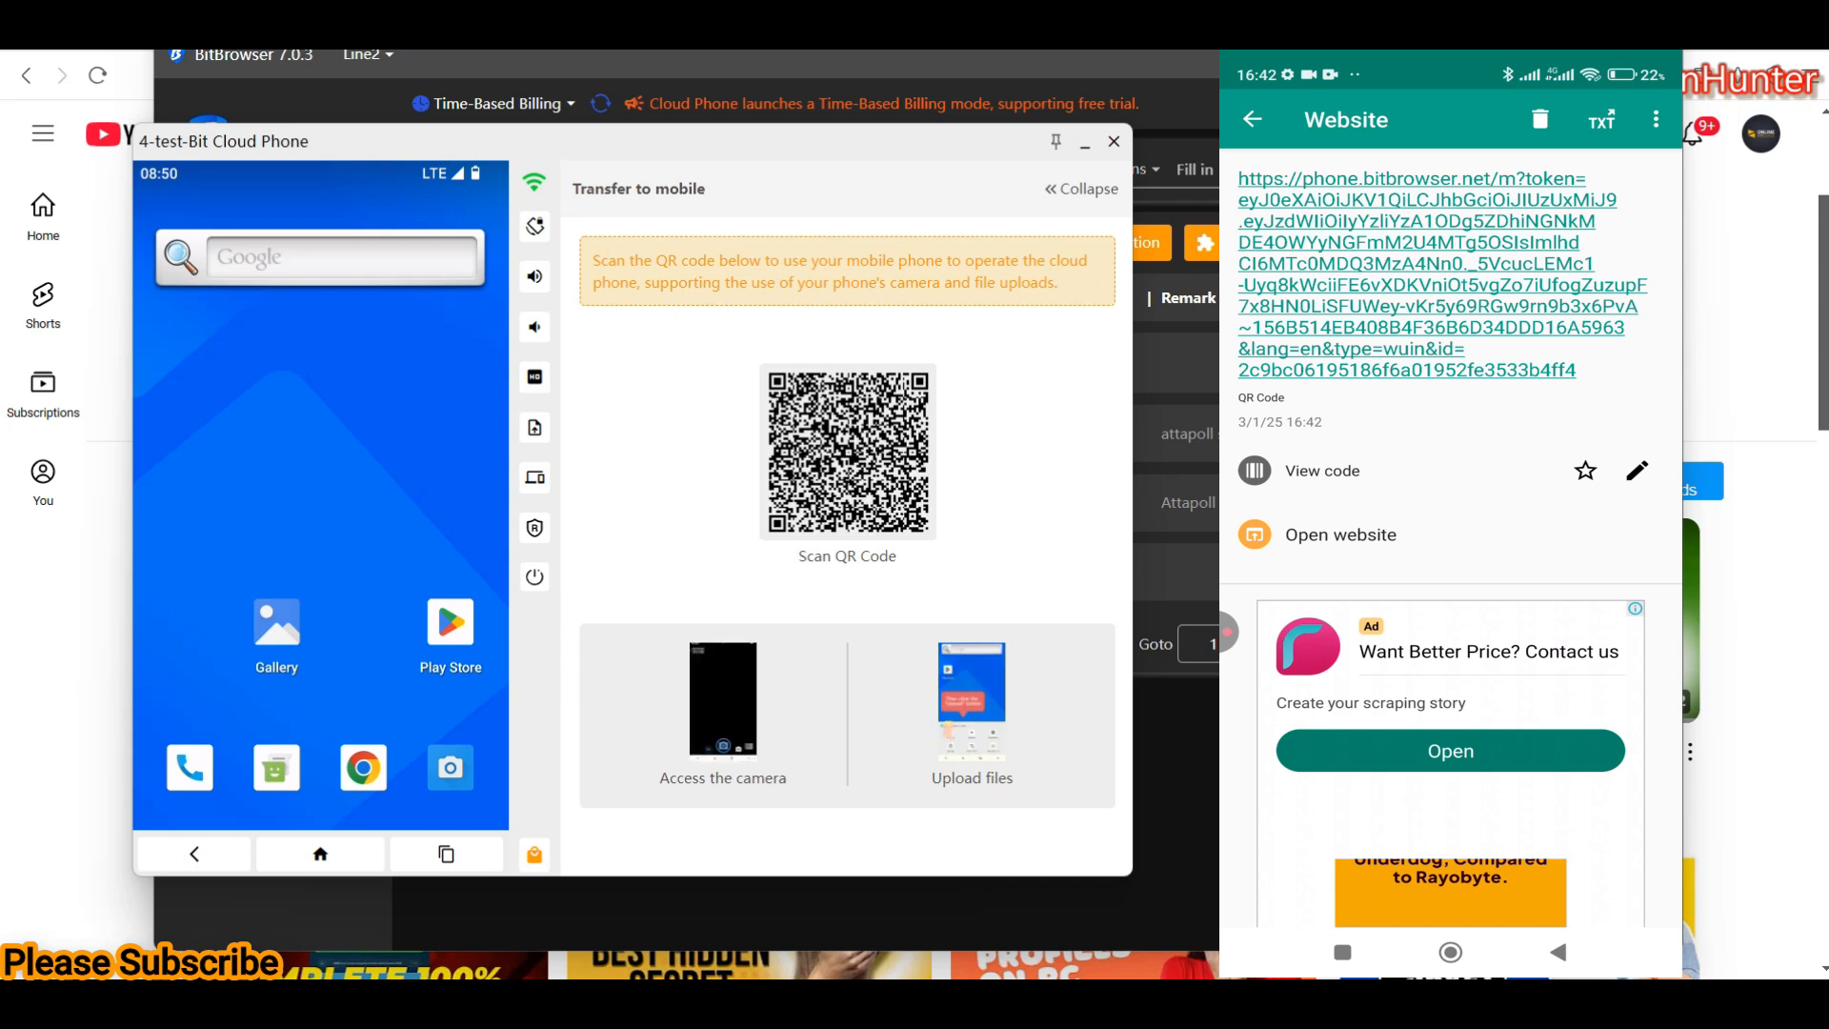